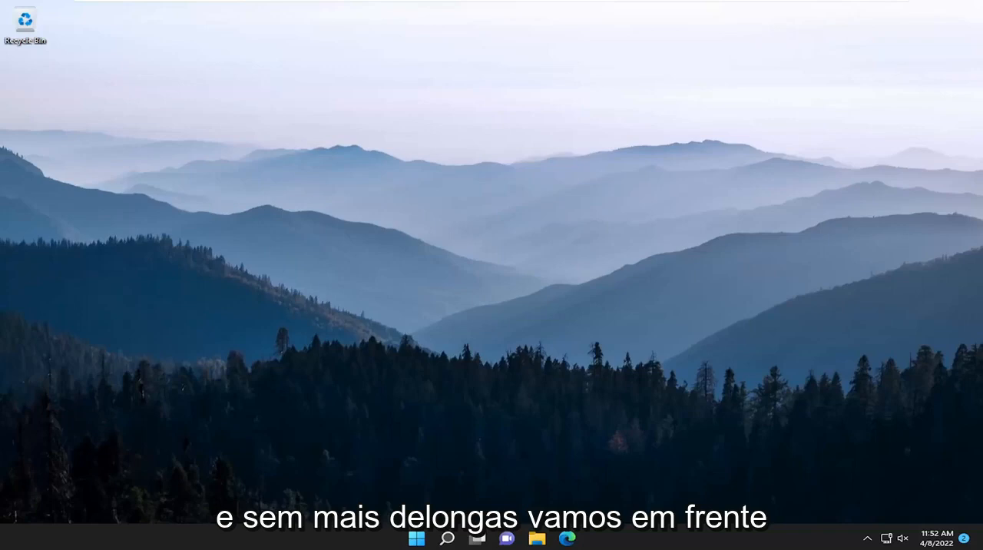
{"action": "mouse_move", "coordinate": [759, 167]}
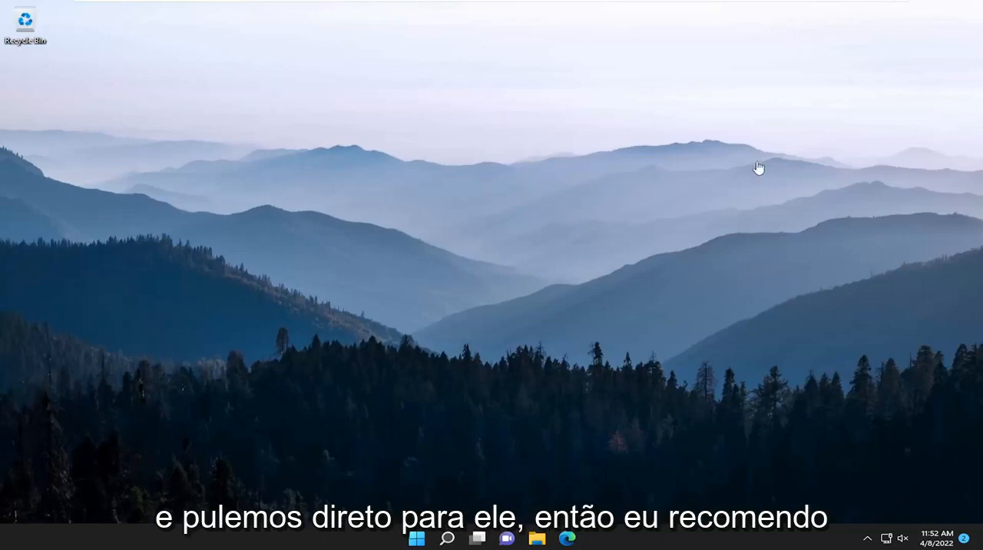
Bring up the Windows search panel from the taskbar.
{"action": "left_click", "coordinate": [447, 538]}
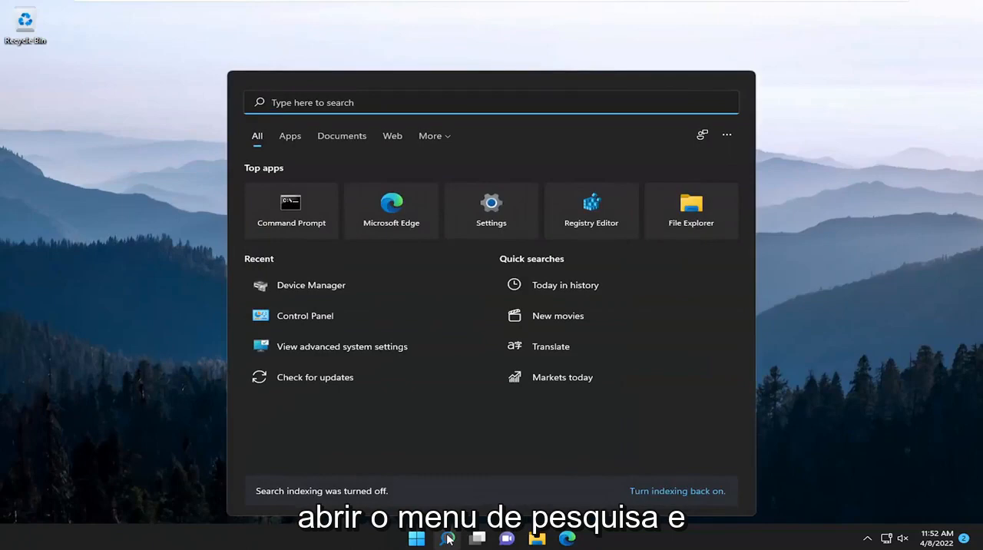
Search 'update' and open the Check for updates page in Settings.
{"action": "type", "text": "update"}
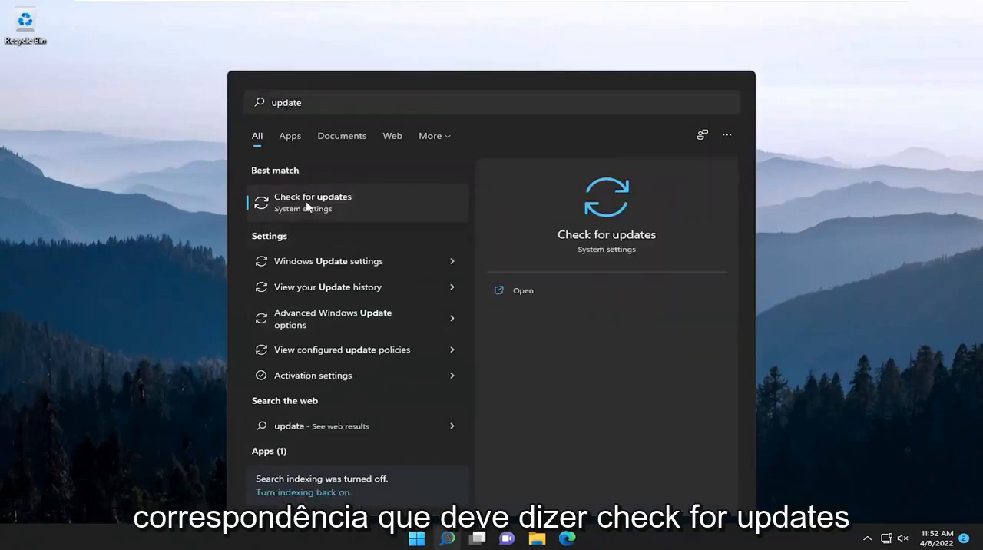
{"action": "left_click", "coordinate": [313, 202]}
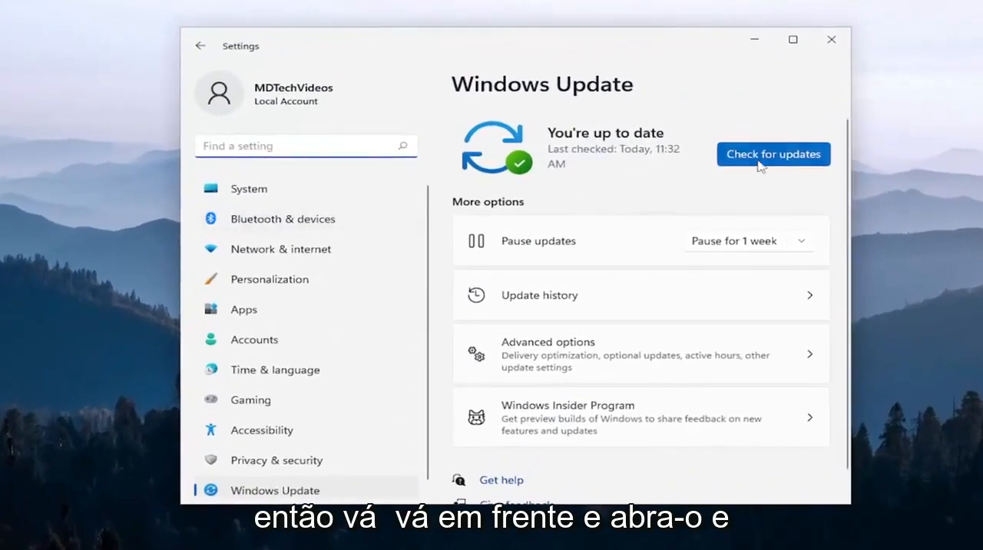
Run Check for updates, confirm Windows is up to date, and close Settings.
{"action": "left_click", "coordinate": [773, 154]}
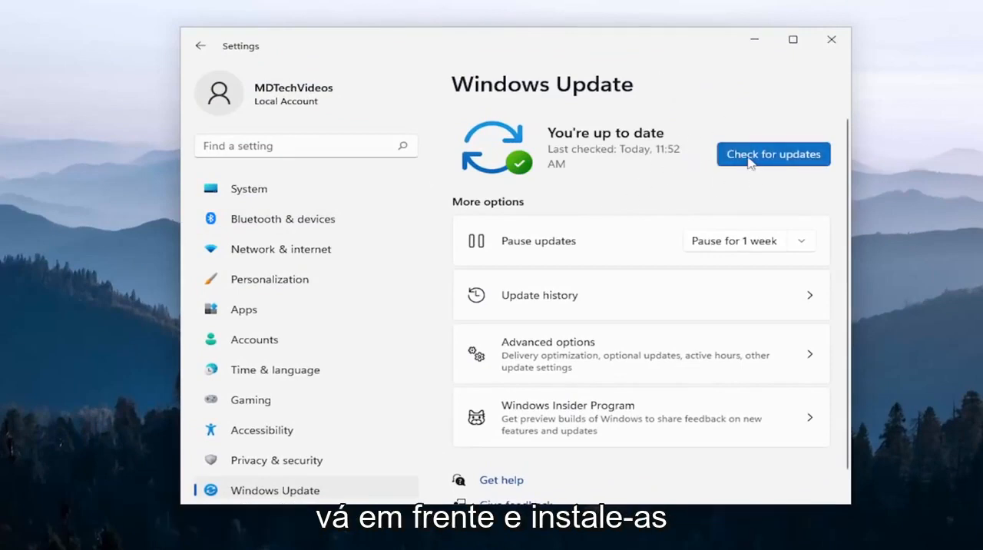
{"action": "mouse_move", "coordinate": [820, 62]}
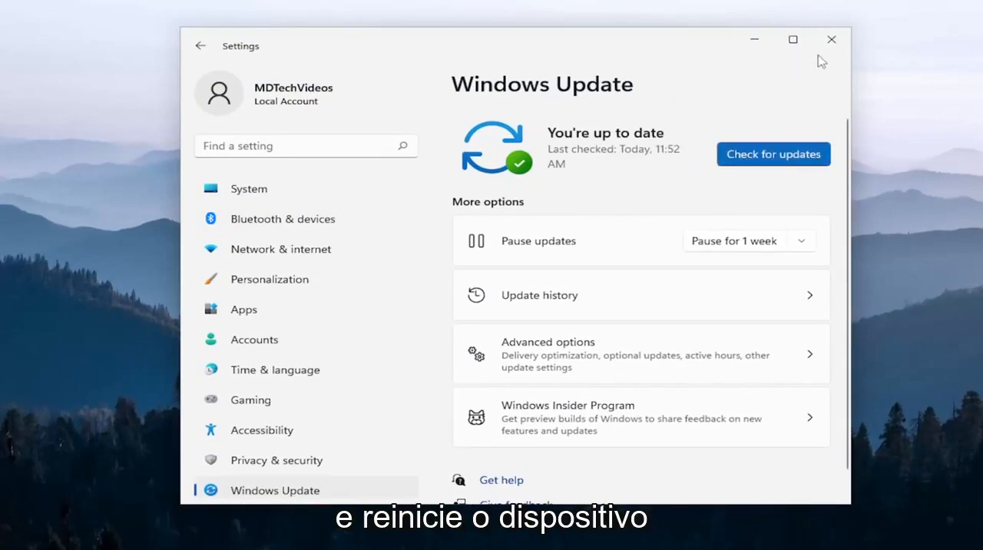
{"action": "left_click", "coordinate": [830, 38]}
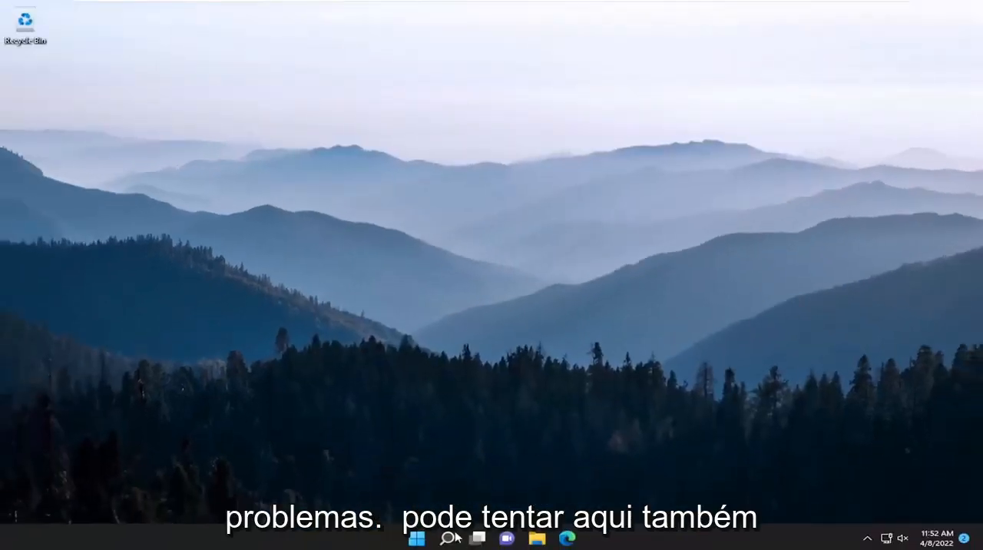
Search 'cmd' and launch Command Prompt with Run as administrator.
{"action": "left_click", "coordinate": [446, 538]}
{"action": "type", "text": "cmd"}
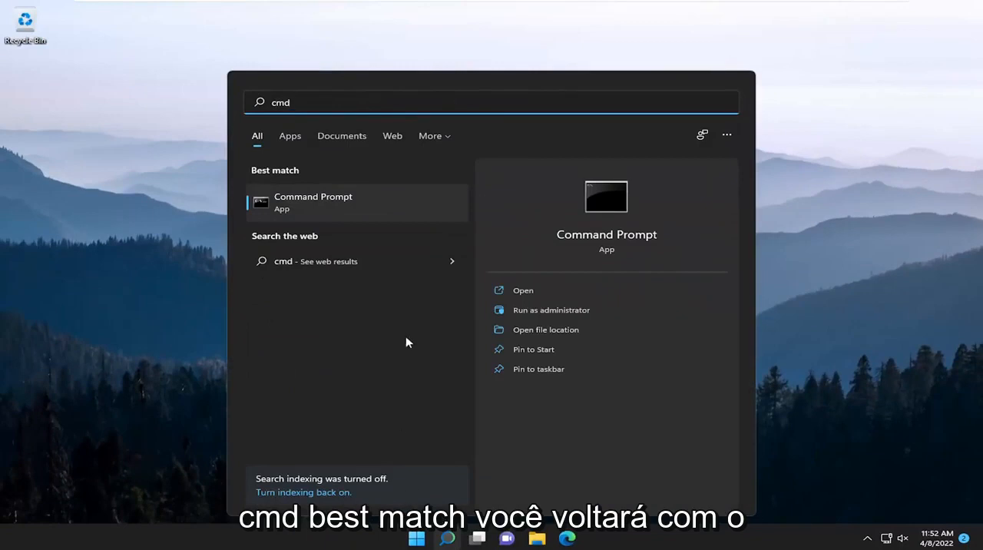
{"action": "mouse_move", "coordinate": [307, 206]}
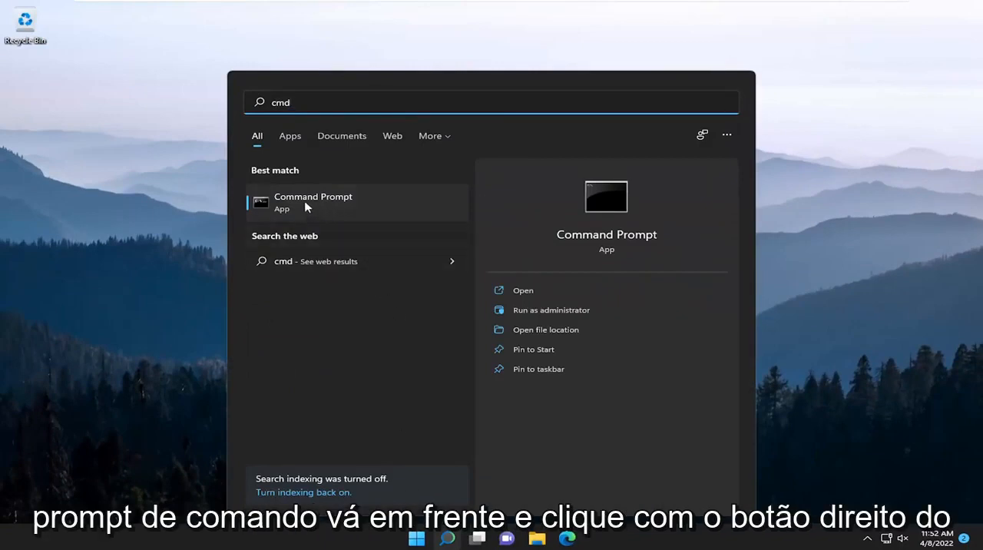
{"action": "right_click", "coordinate": [313, 202]}
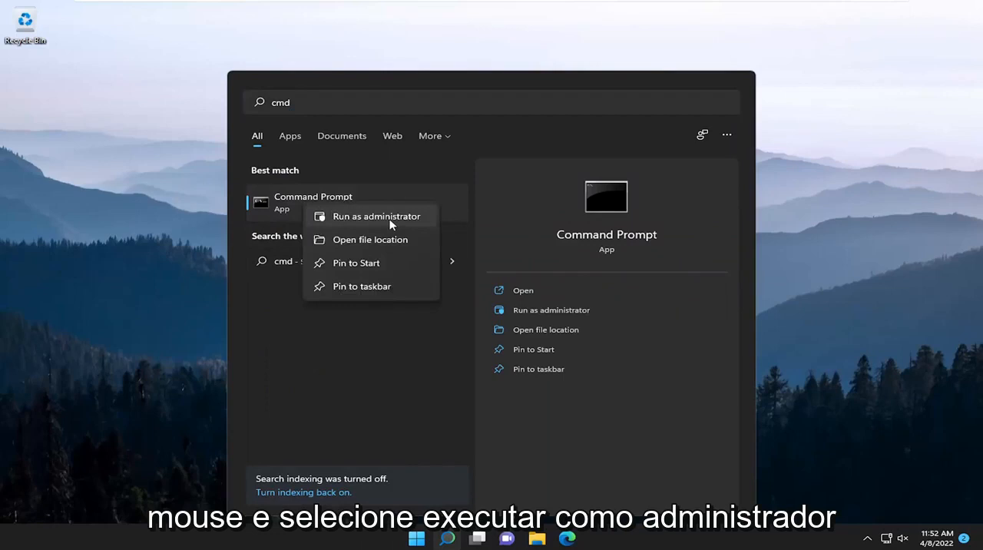
{"action": "left_click", "coordinate": [376, 215]}
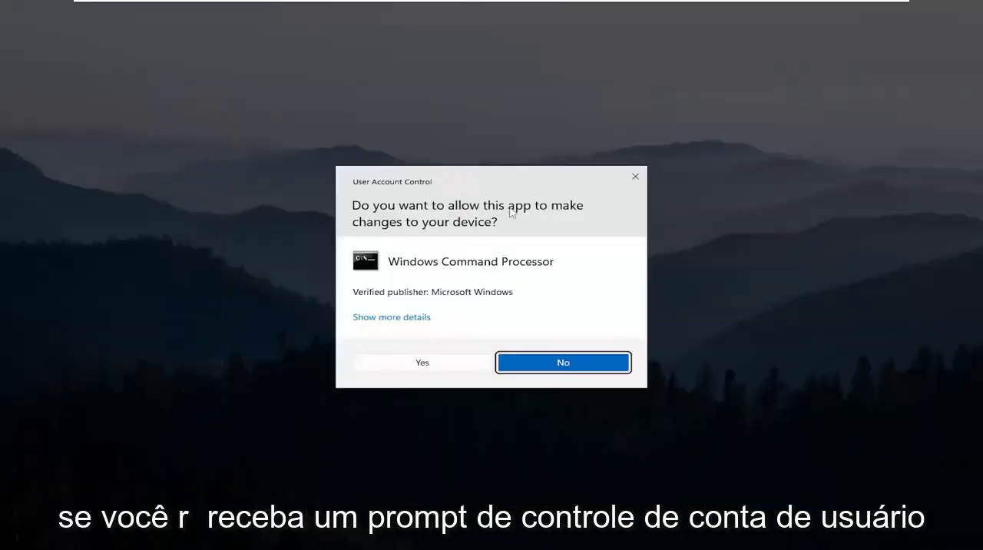
Approve the UAC prompt so the administrator Command Prompt opens.
{"action": "left_click", "coordinate": [422, 361]}
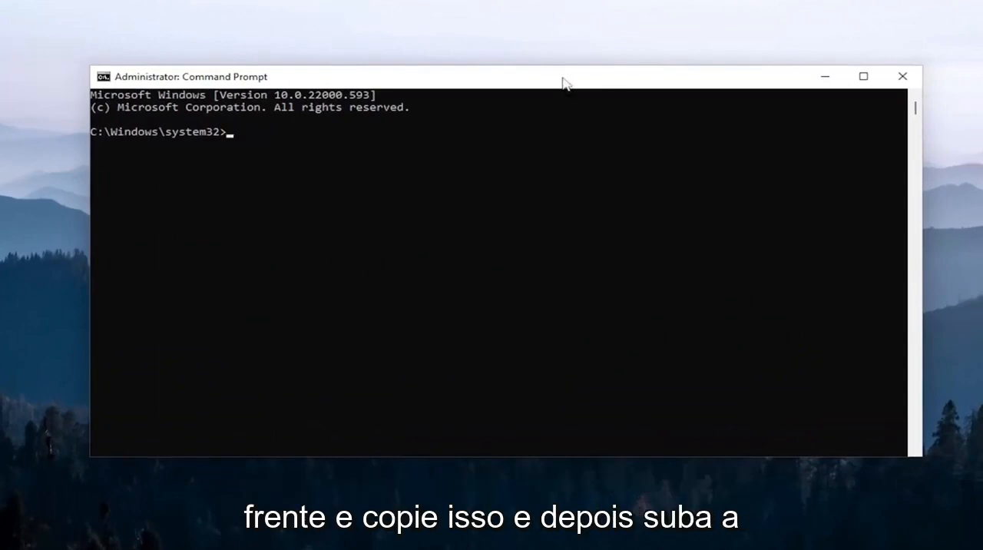
{"action": "mouse_move", "coordinate": [529, 80]}
{"action": "type", "text": "sfc /scannow"}
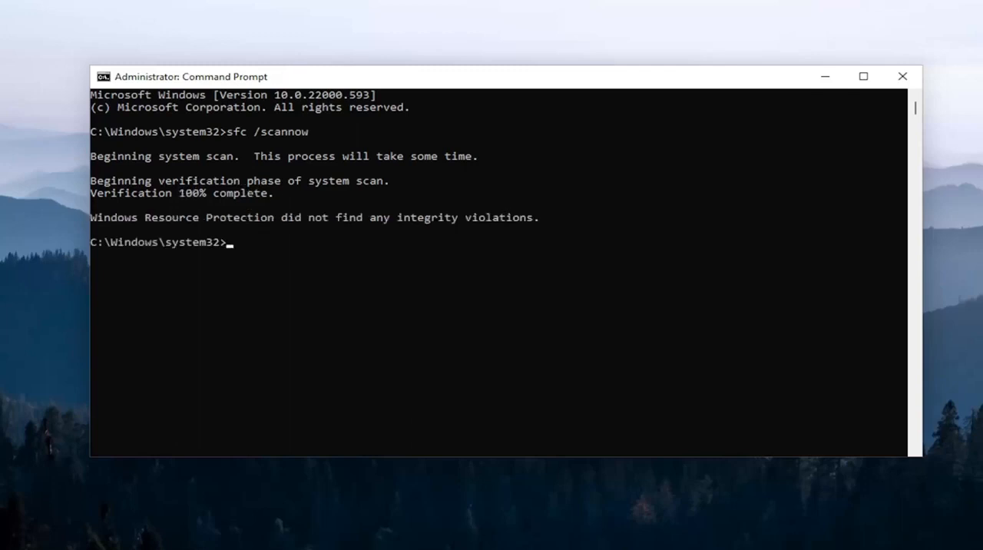
{"action": "mouse_move", "coordinate": [547, 84]}
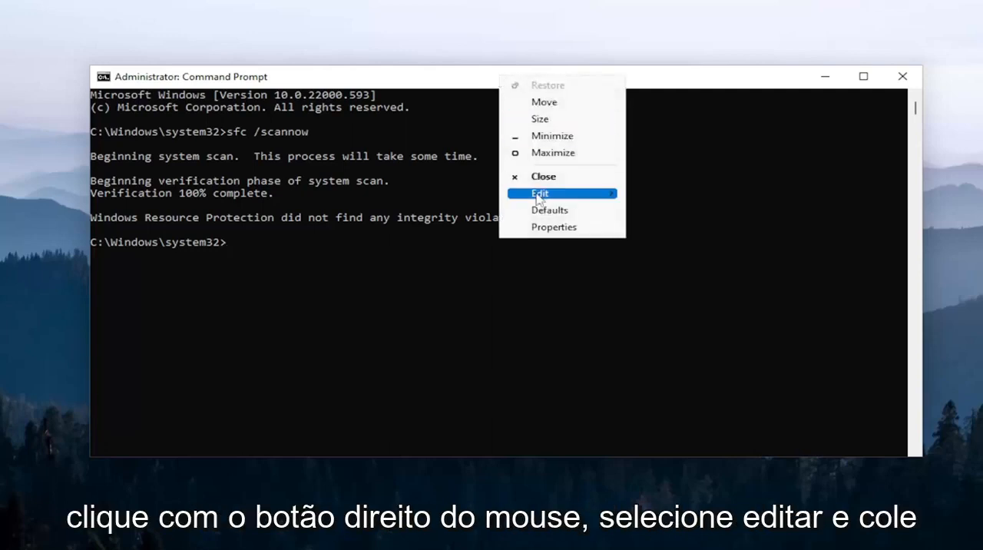
Paste and run DISM /Online /Cleanup-Image /RestoreHealth in the admin prompt.
{"action": "left_click", "coordinate": [539, 193]}
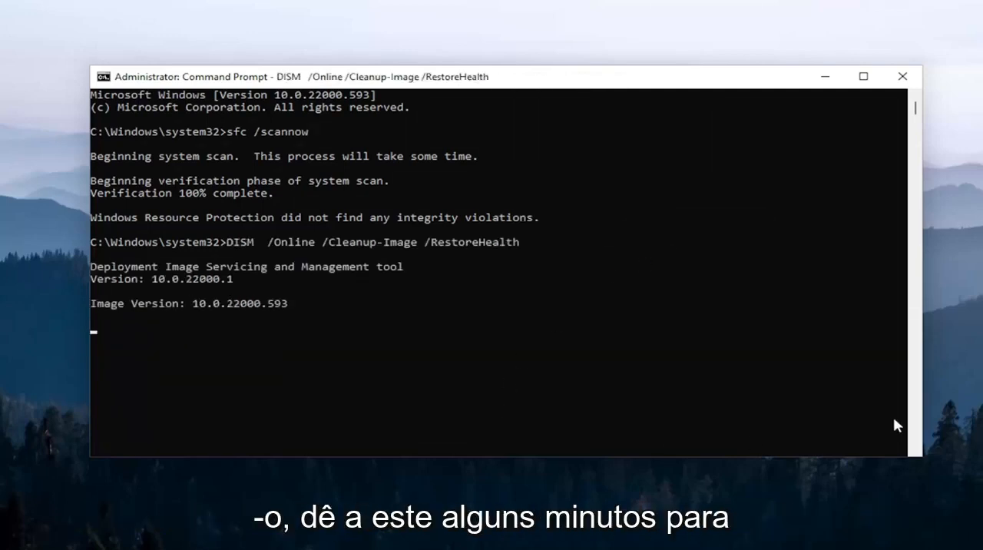